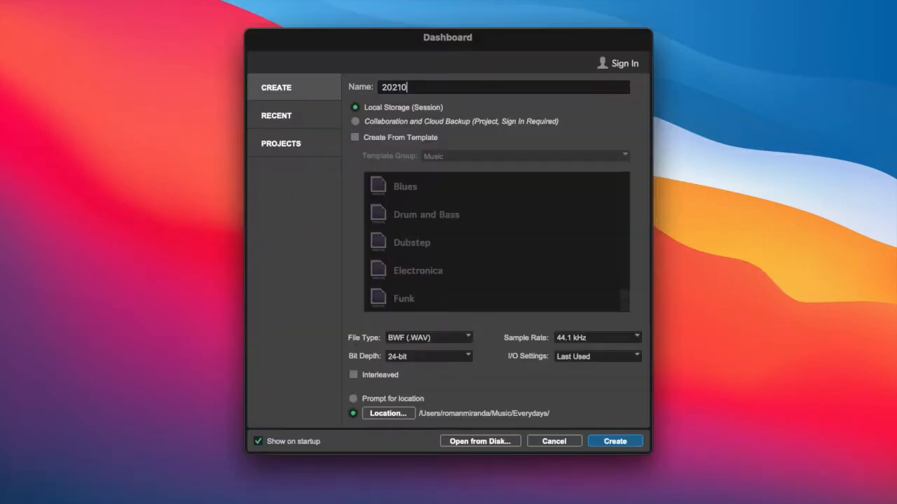
Create the new session under the entered name from the Dashboard
left_click(615, 440)
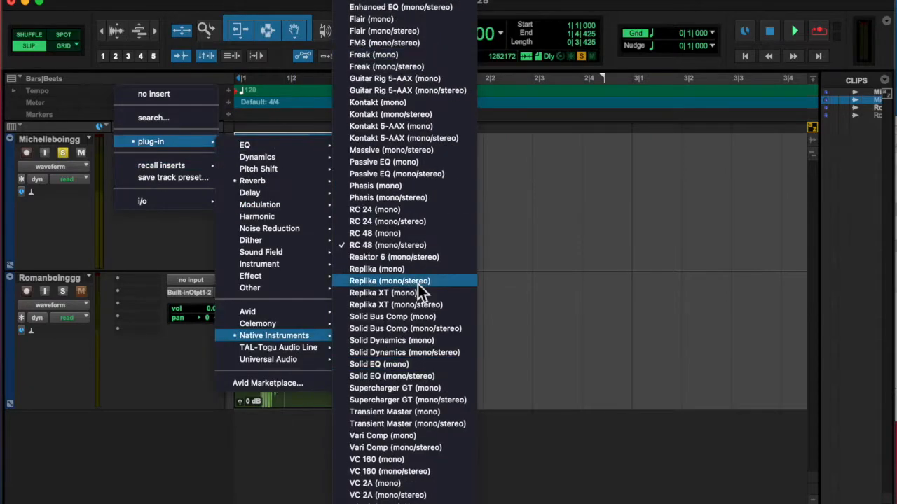
Insert Supercharger GT and Pitch II on the Michelleboingg track
left_click(394, 388)
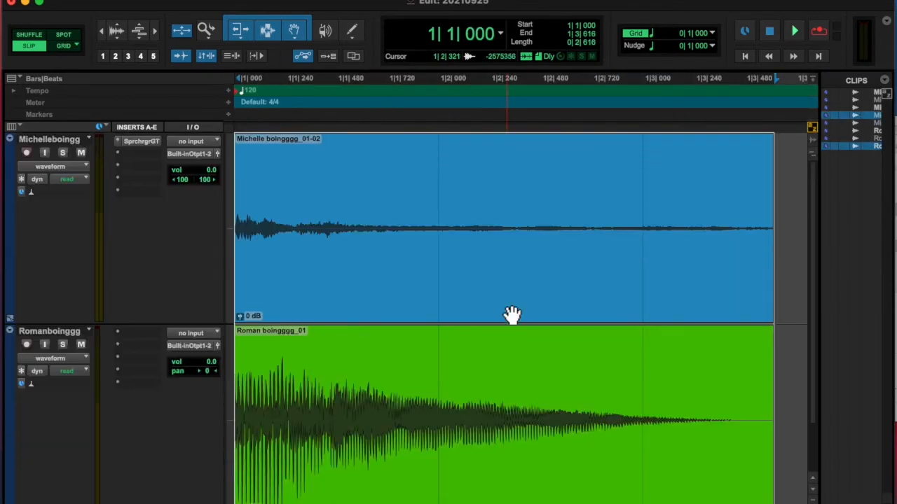
left_click(141, 154)
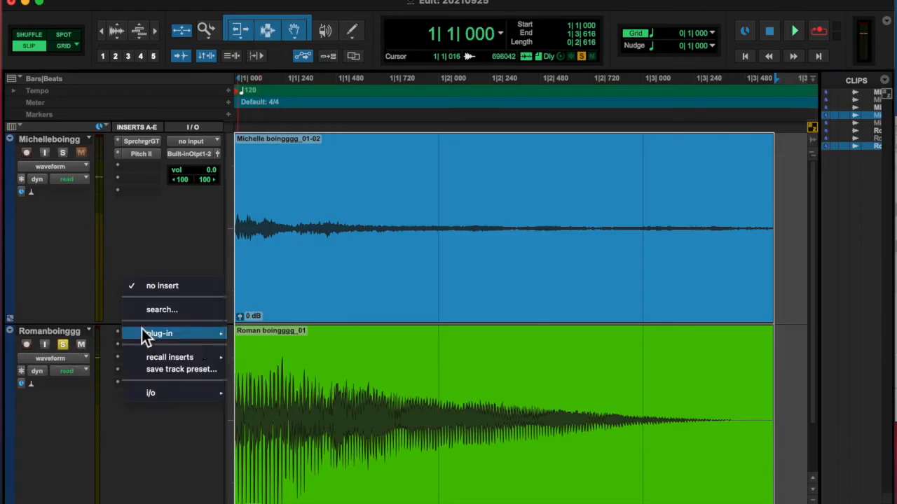
Add Freak and EQ3 1-Band to Romanboinggg, then Bite and high-pass EQ3 to Michelleboingg
left_click(161, 334)
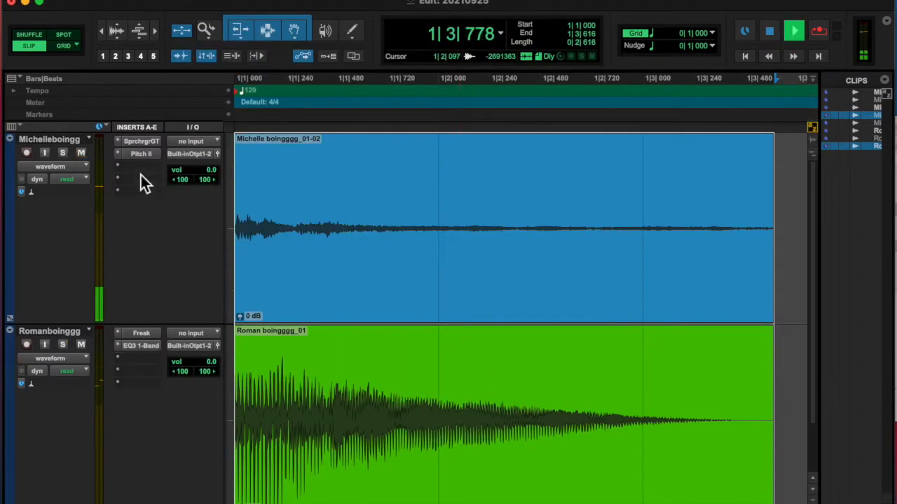
left_click(141, 141)
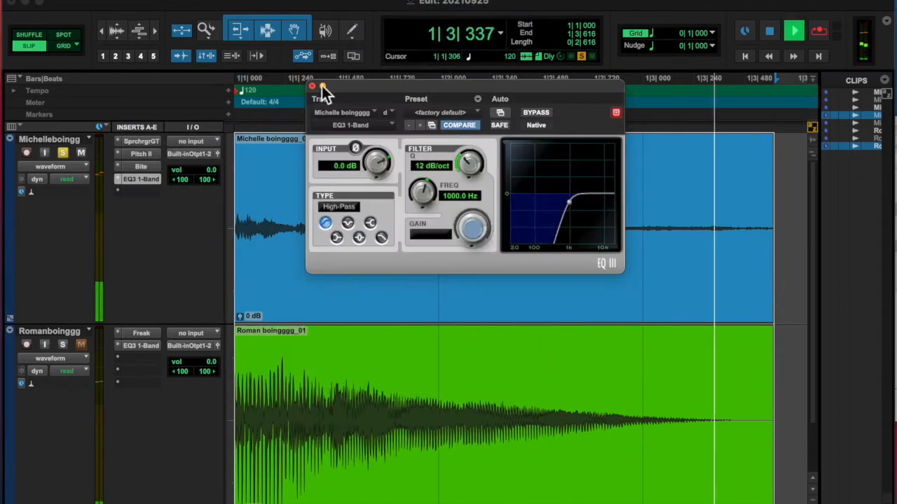
Close the EQ3 window, add Transient Master to Michelleboingg, and mute the Roman clip
left_click(312, 86)
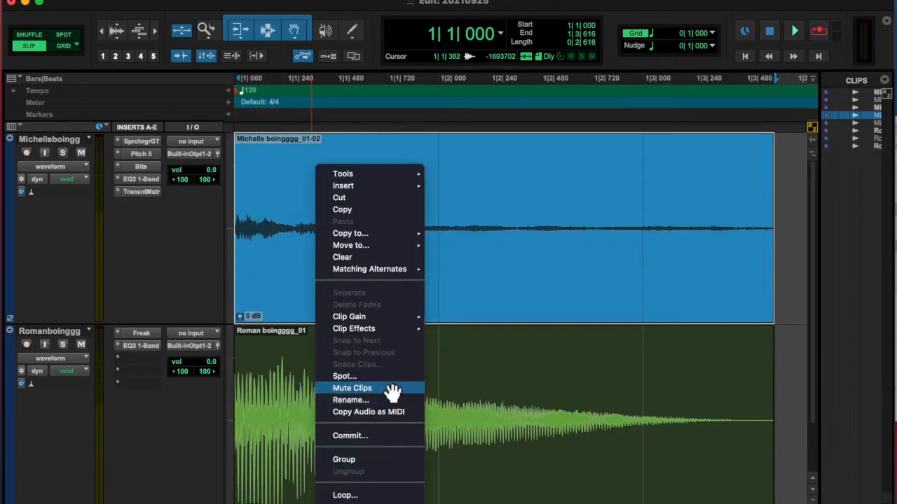
left_click(351, 388)
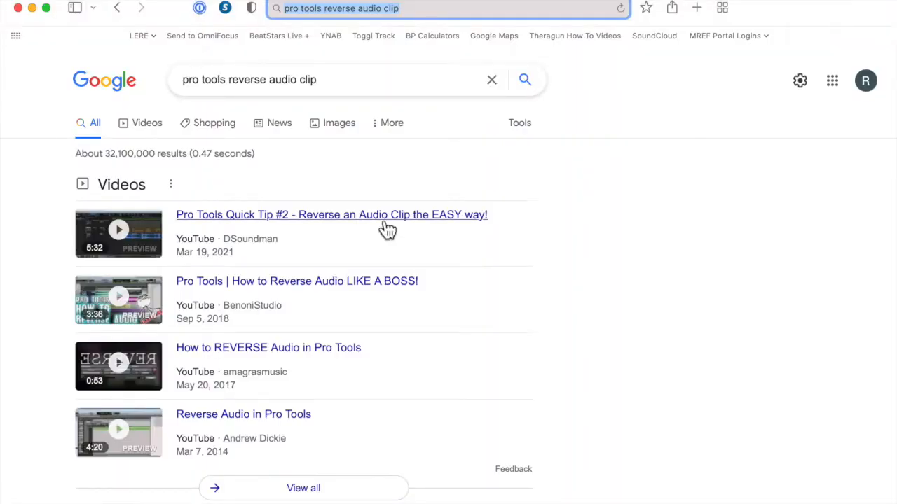
Play the DSoundman Quick Tip #2 reverse-audio video and adjust its volume
left_click(331, 214)
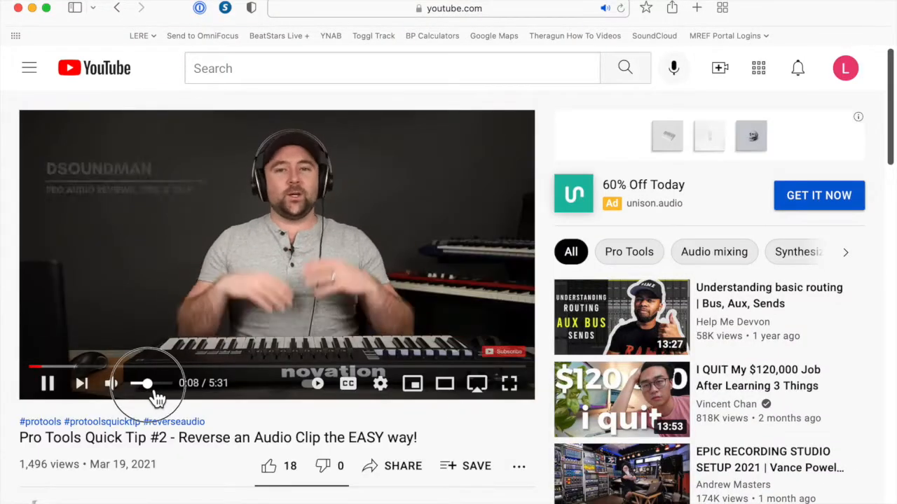
left_click(510, 383)
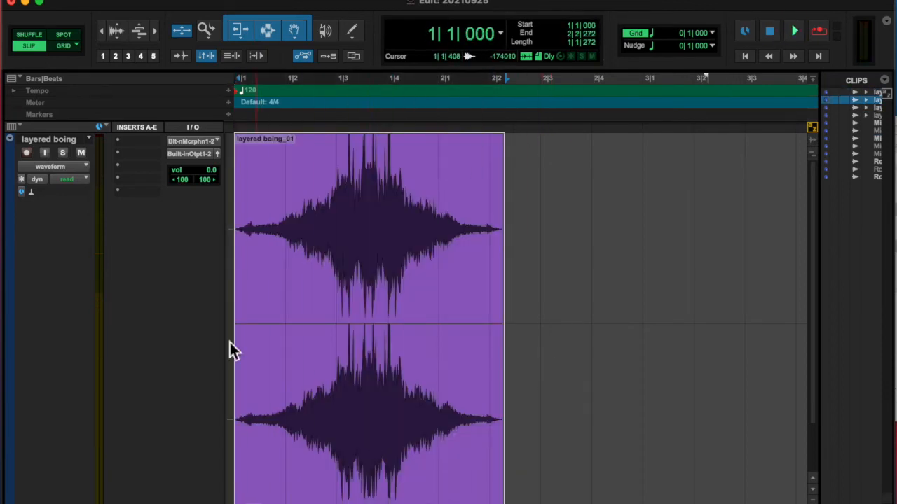
Add Pitch II to the layered boing track with Coarse at -3 semitones, then close it
left_click(141, 141)
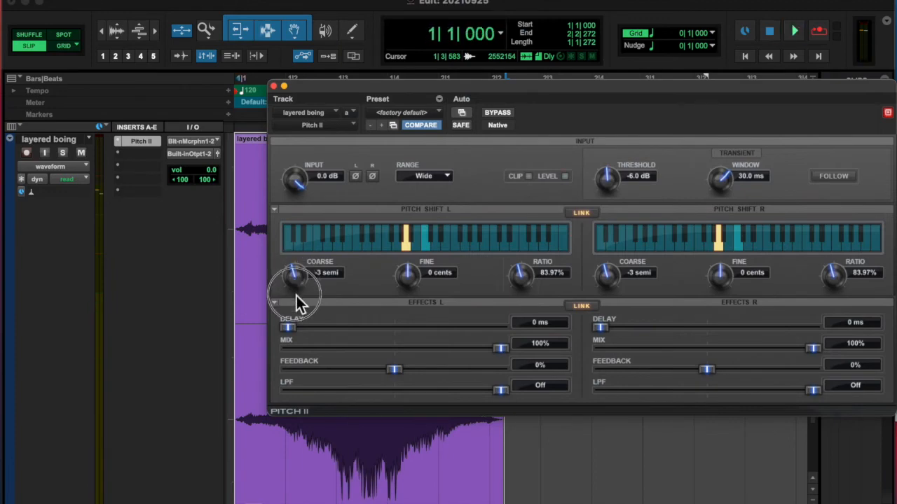
left_click(273, 85)
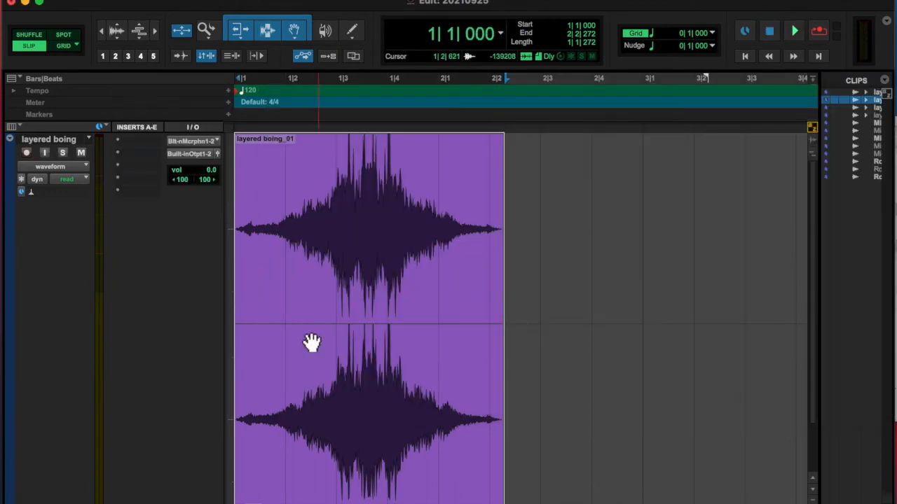